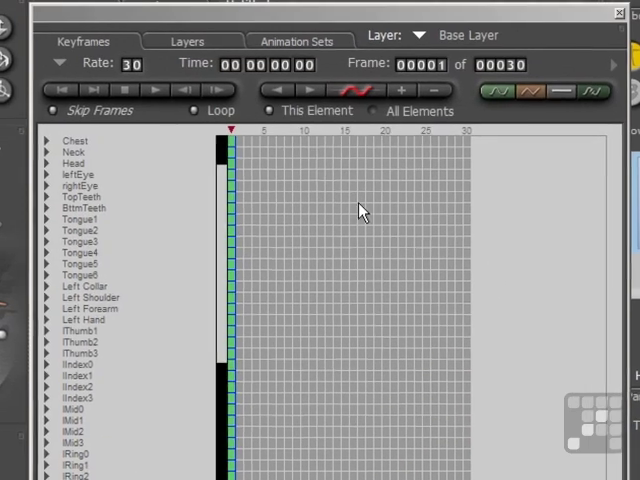
Step: Show the Layers list with the Base Layer spanning frames 1–30
left_click(188, 40)
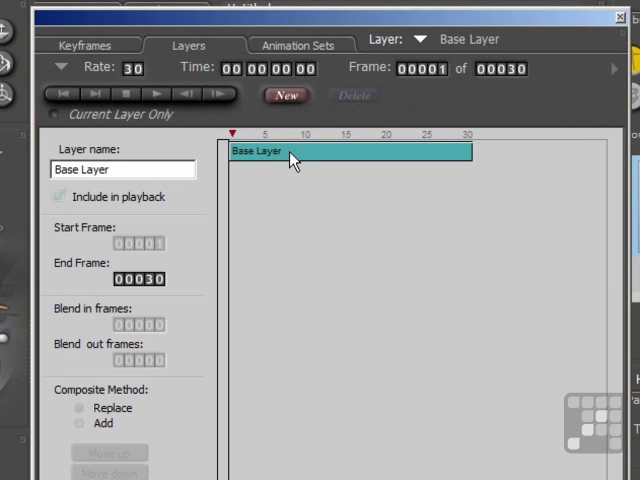
mouse_move(458, 160)
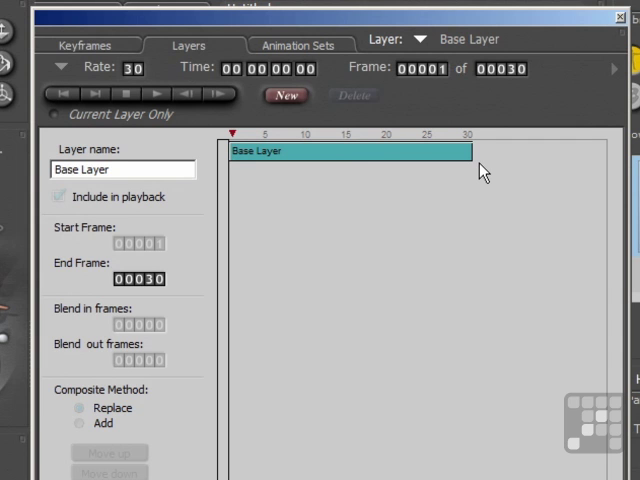
mouse_move(368, 264)
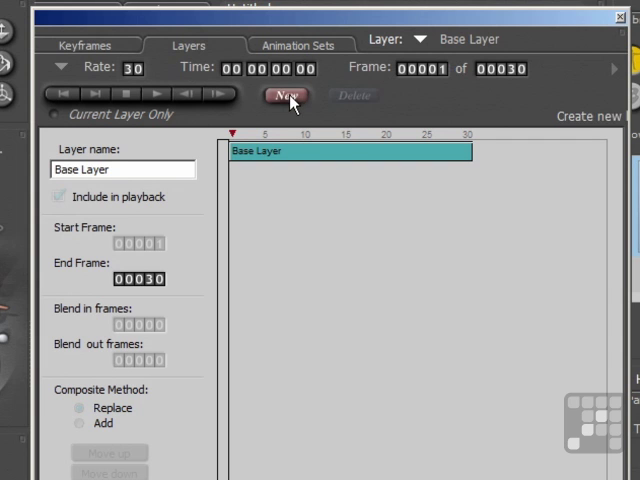
Step: Add a new layer named Run Cycle above the Base Layer and confirm it in the layer list
left_click(286, 96)
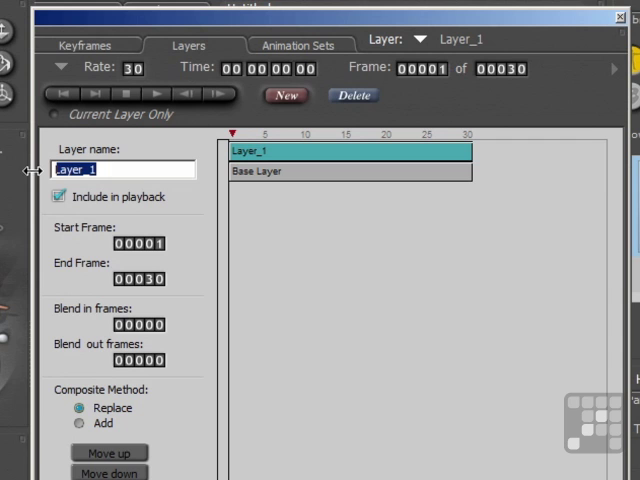
type("Run Cycle")
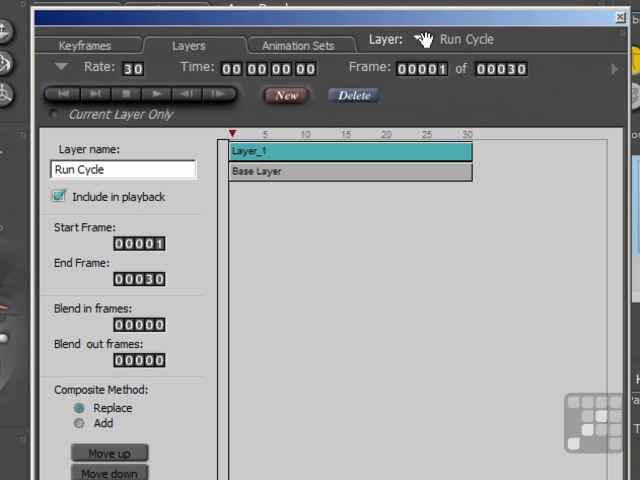
left_click(456, 40)
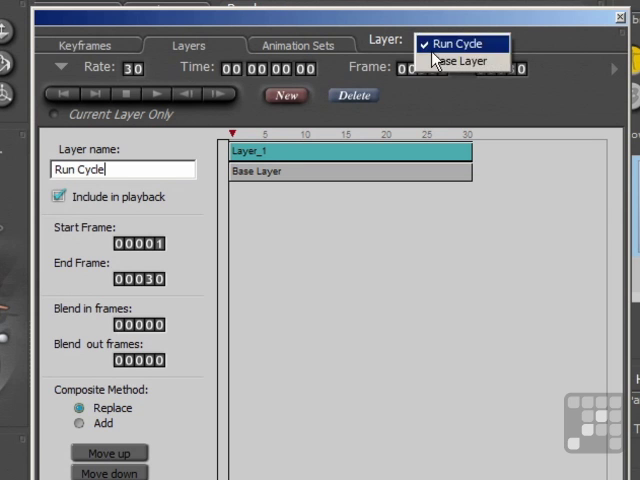
mouse_move(460, 100)
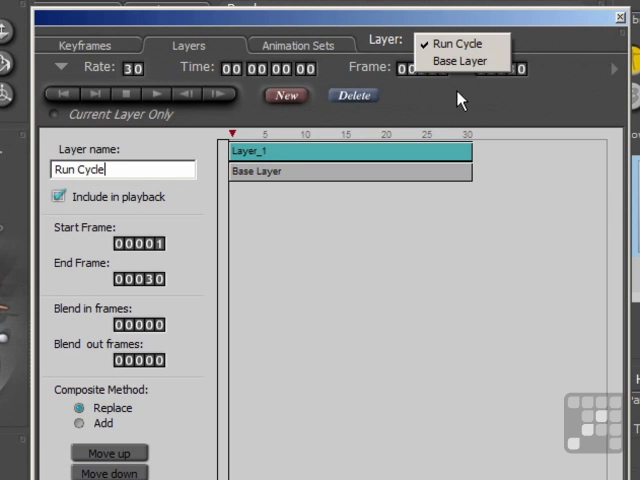
left_click(456, 44)
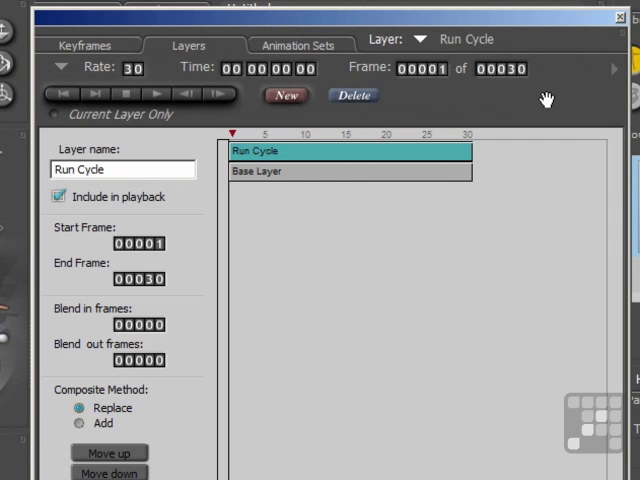
mouse_move(552, 104)
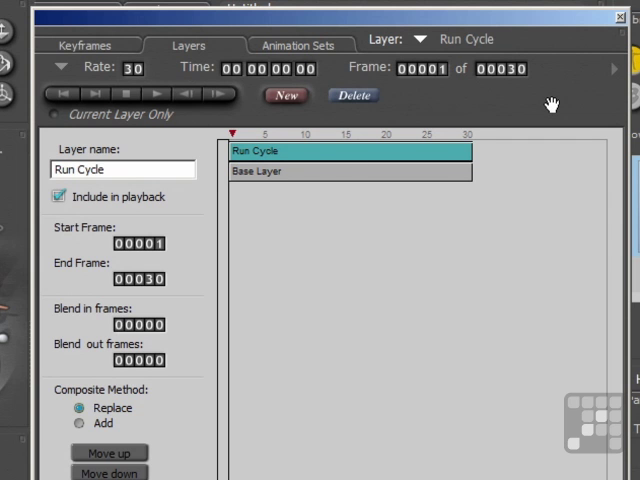
left_click(290, 172)
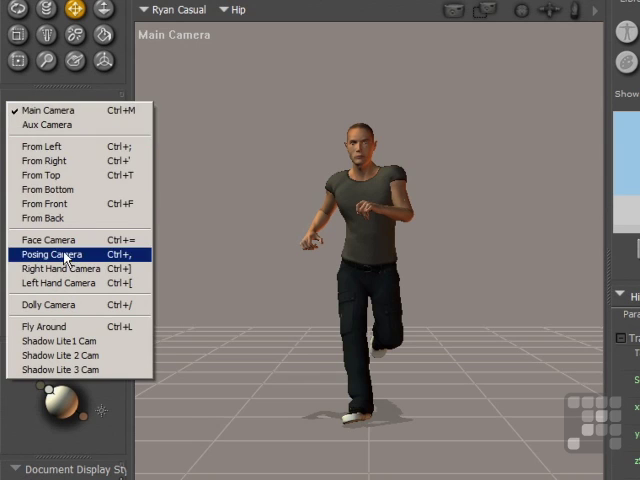
Step: View the scene through the Posing Camera
left_click(56, 254)
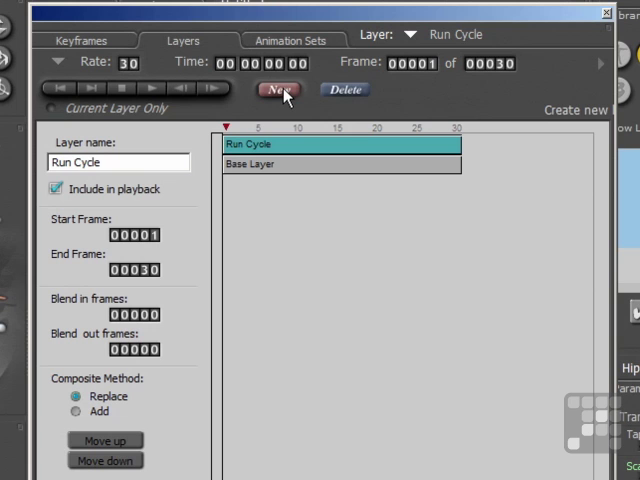
left_click(276, 90)
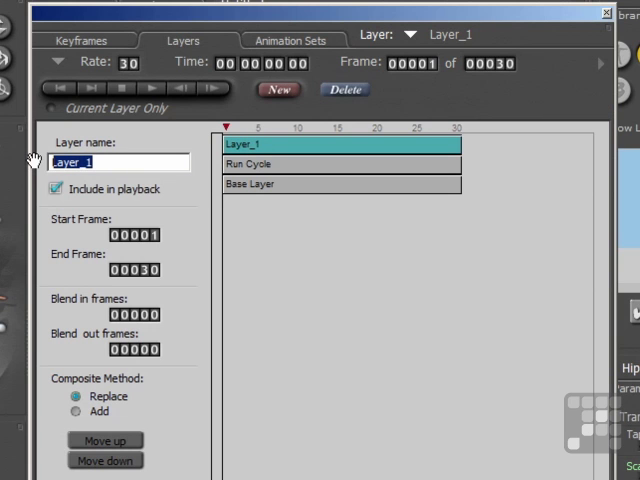
type("Relay Handoff")
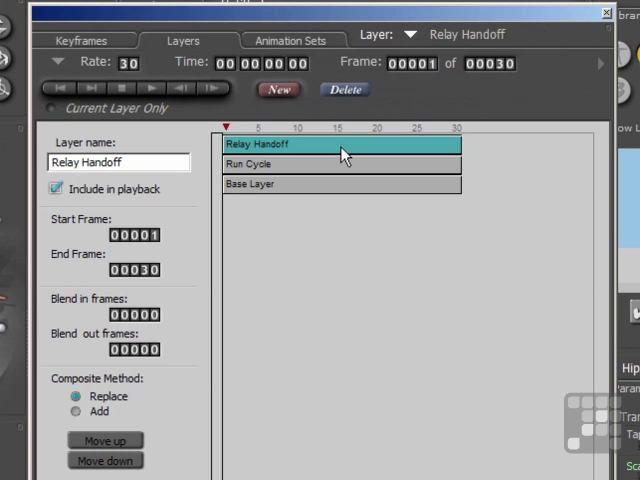
left_click(118, 162)
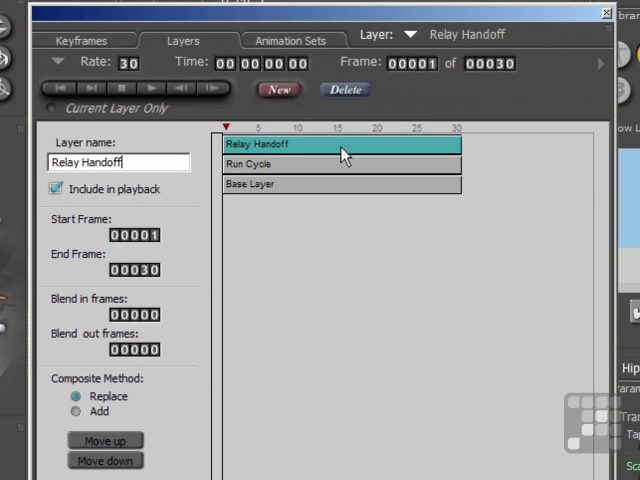
mouse_move(392, 92)
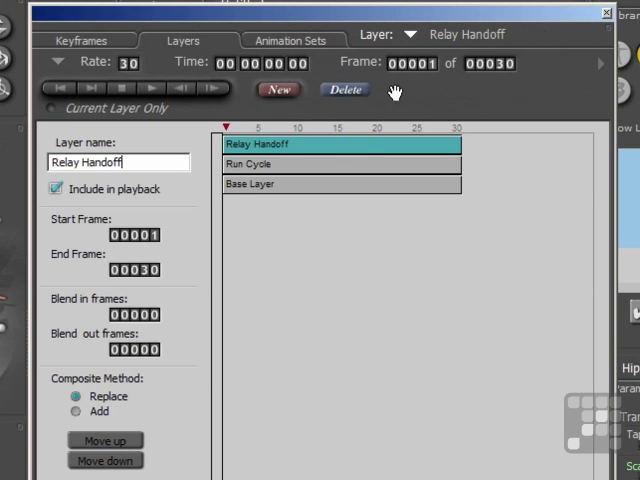
left_click(344, 90)
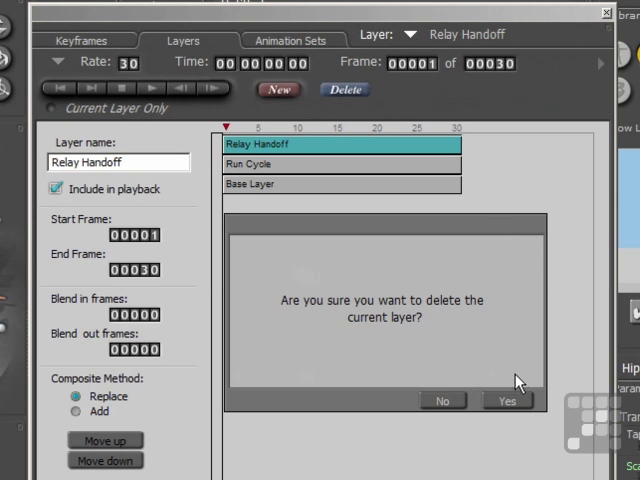
left_click(508, 400)
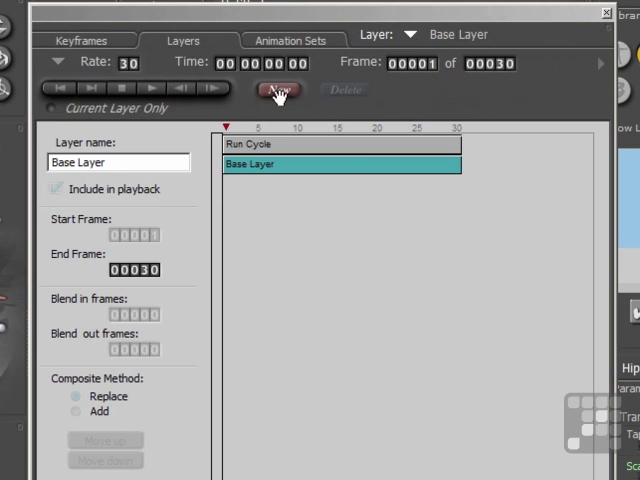
Step: Add a Relay Handoff layer and set it to span frames 10 to 20
left_click(278, 90)
type("Relay Handoff")
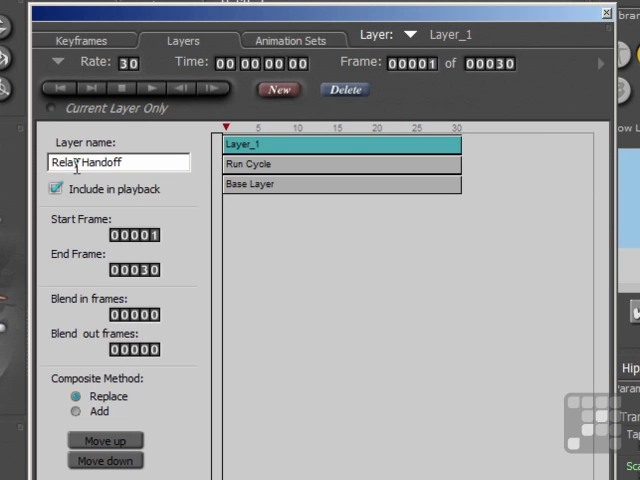
left_click(136, 236)
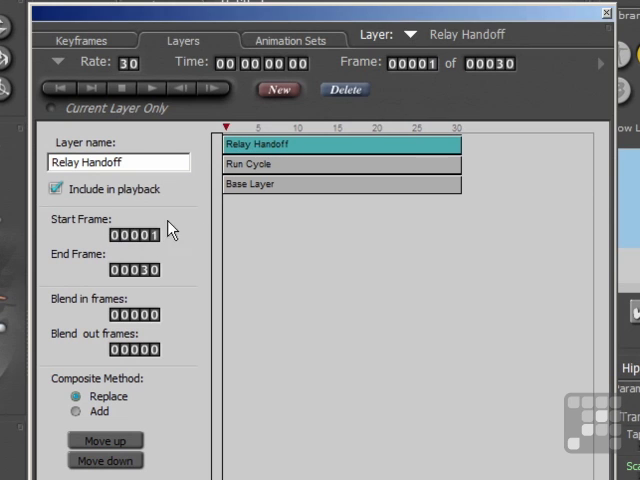
left_click(136, 236)
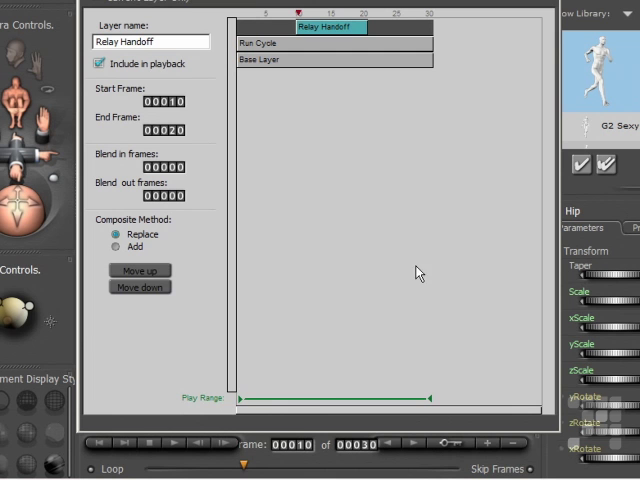
mouse_move(248, 468)
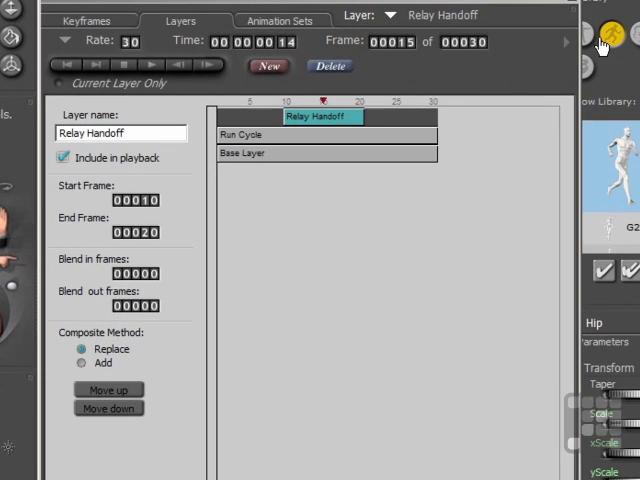
Step: Move the current frame to 15, inside the Relay Handoff range
left_click(60, 8)
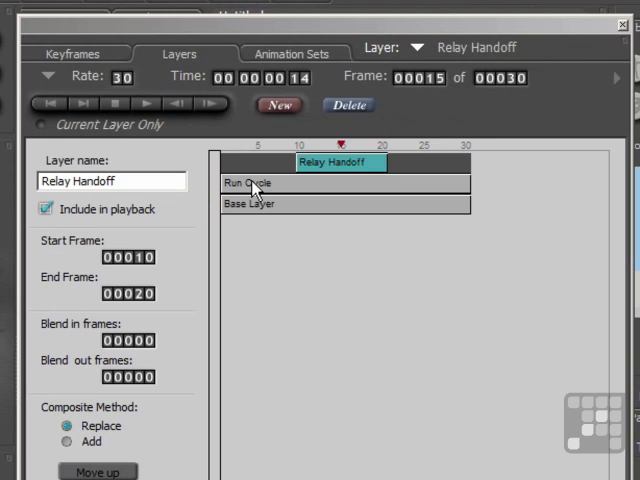
left_click(250, 184)
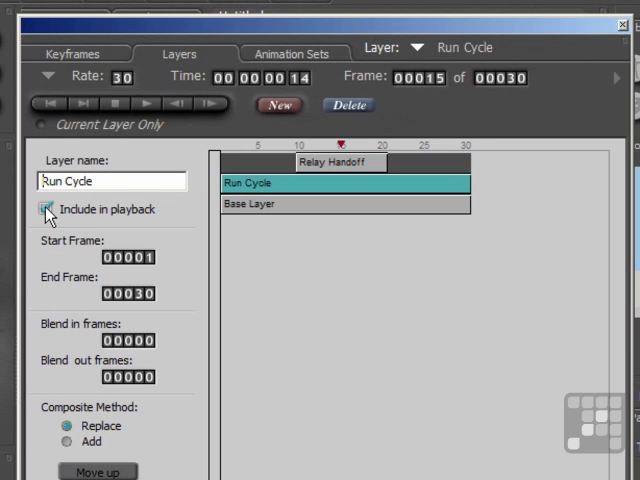
left_click(44, 208)
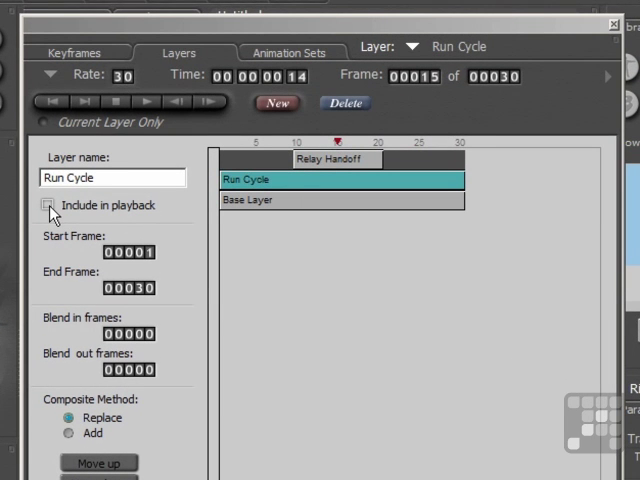
left_click(48, 206)
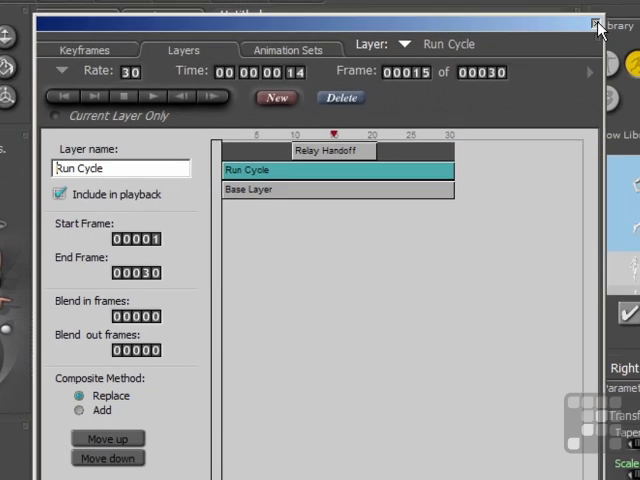
Step: Close the layers window and scrub the timeline through the run and arm-reach frames
left_click(596, 24)
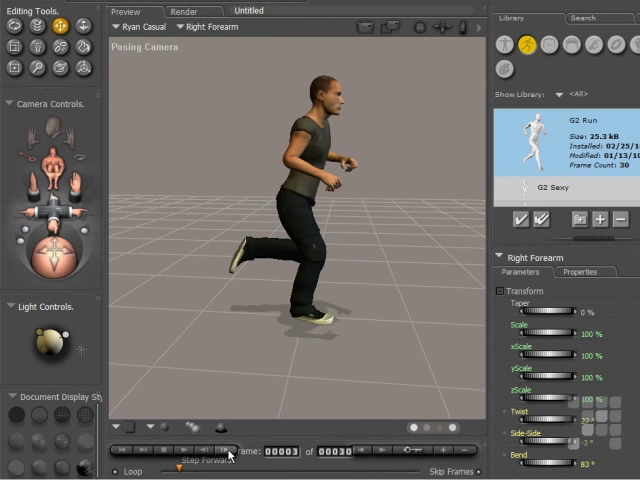
left_click(228, 452)
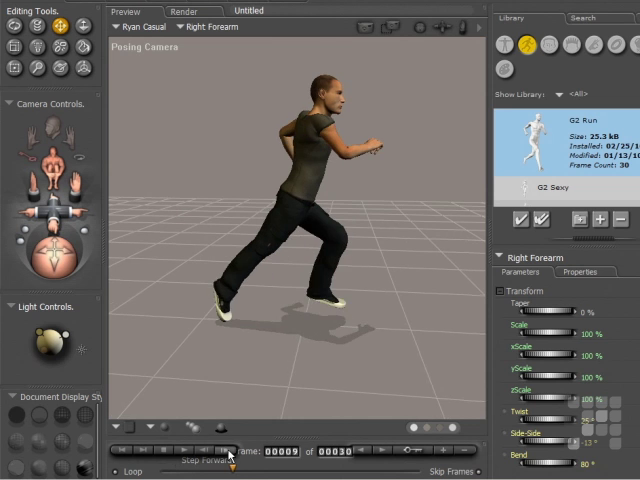
left_click(228, 450)
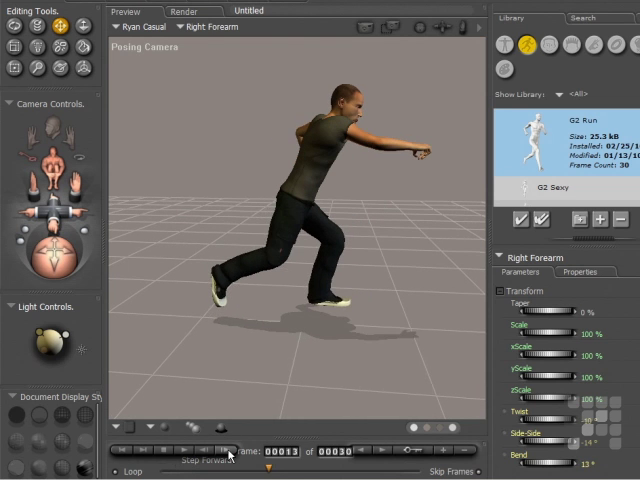
left_click(232, 450)
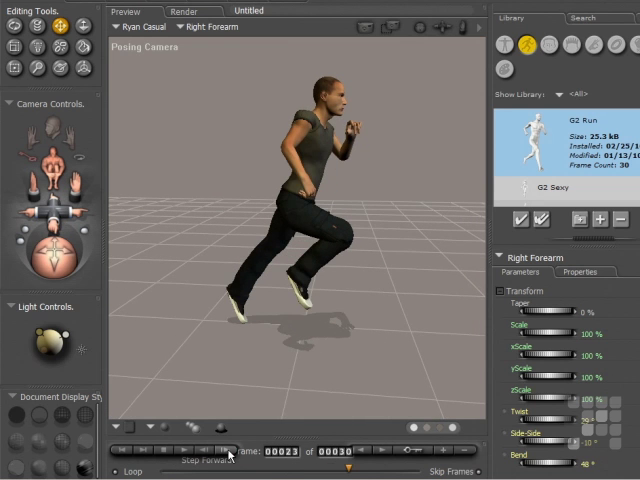
left_click(224, 448)
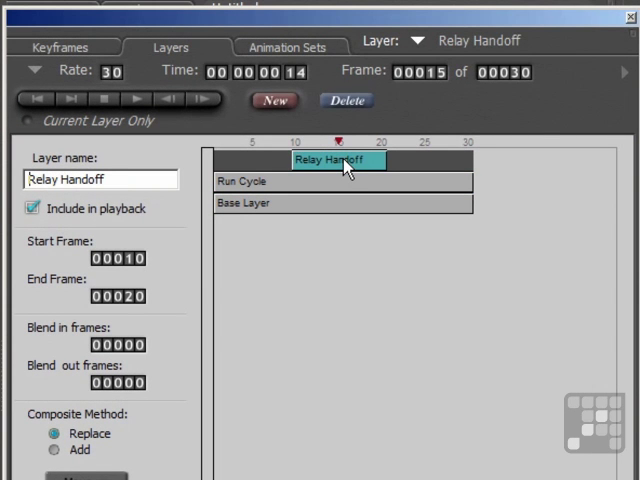
mouse_move(112, 336)
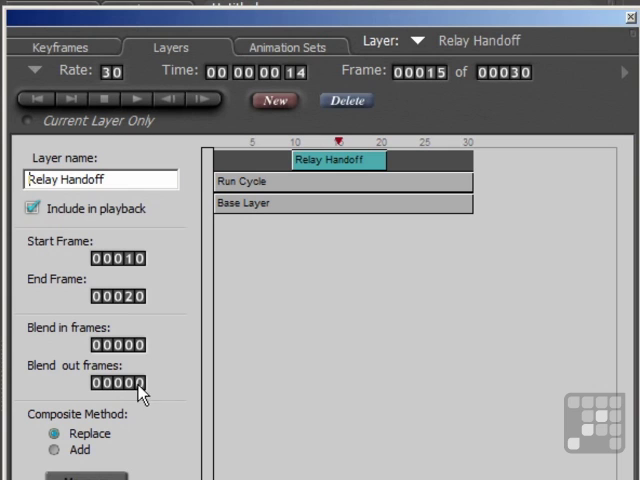
mouse_move(164, 370)
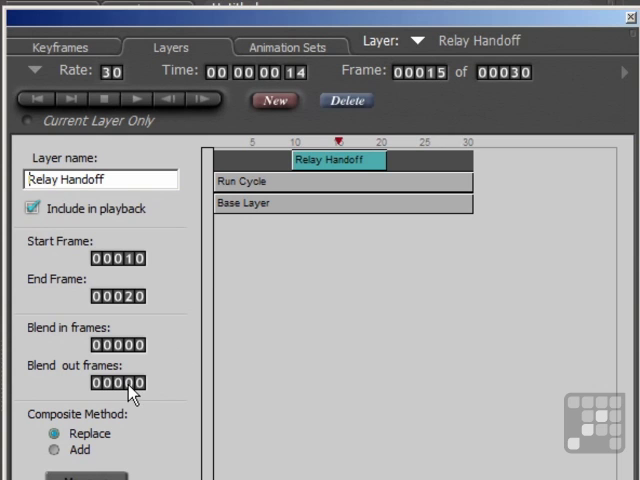
Step: Set Relay Handoff's blend-out to 6 frames
left_click(116, 384)
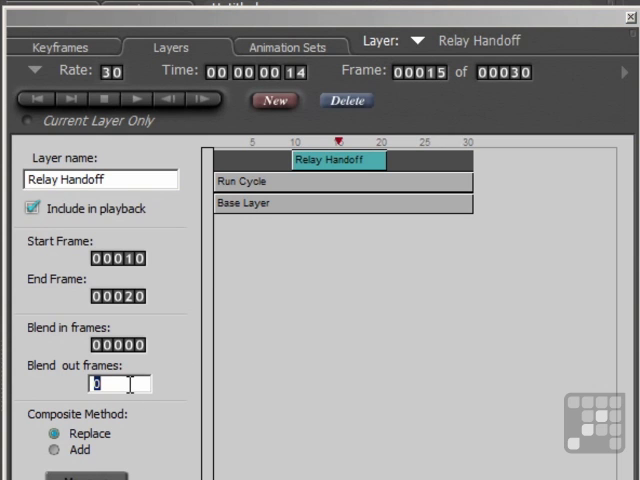
type("6")
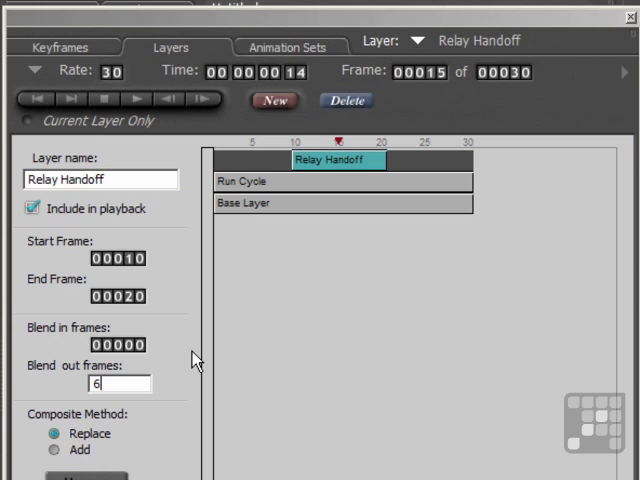
key("Enter")
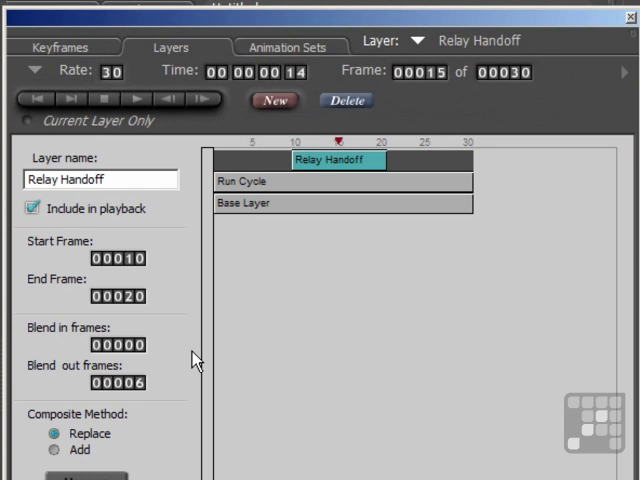